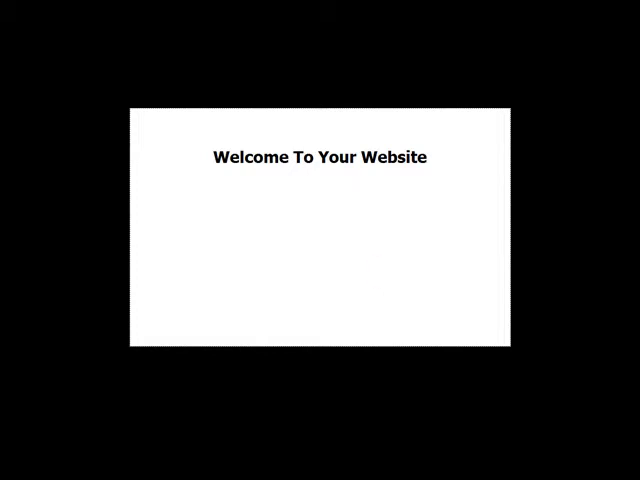
pyautogui.moveTo(160, 370)
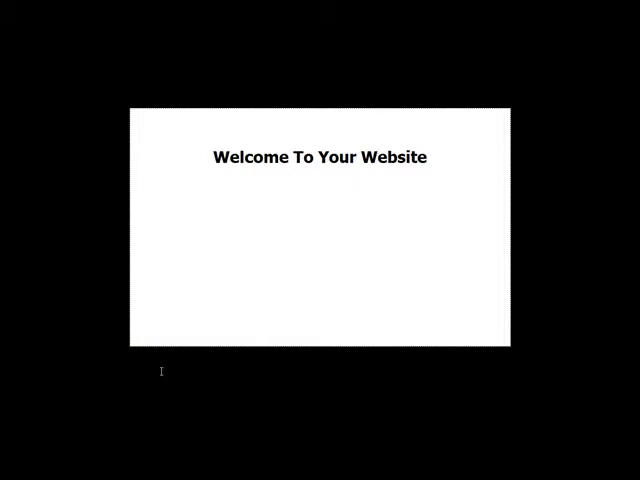
# Show the HTML source and locate the 'Dogs Website - The Number One Resource' title on line 5
pyautogui.click(283, 199)
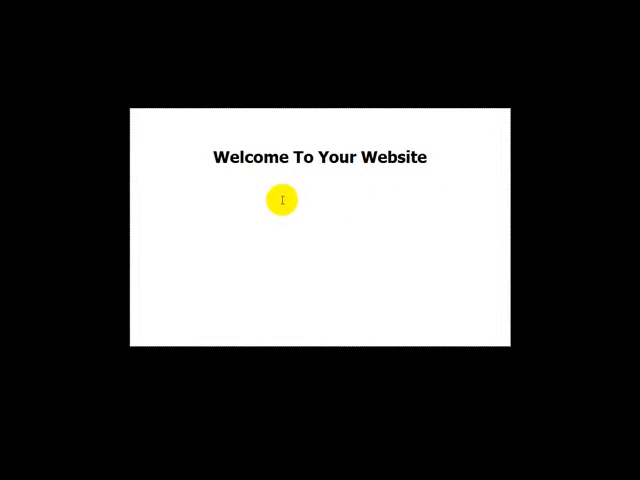
pyautogui.moveTo(265, 214)
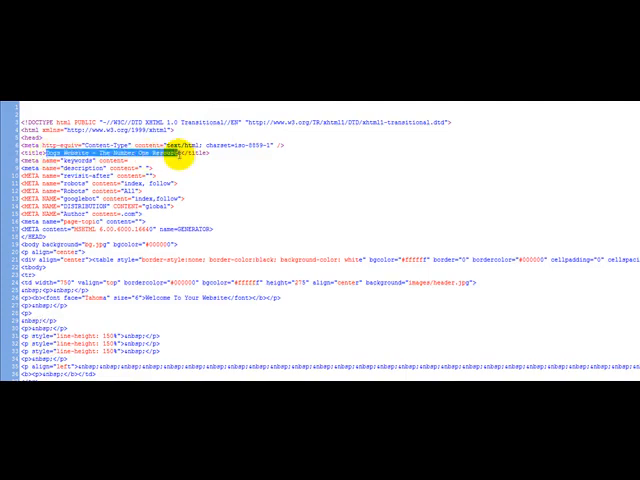
pyautogui.scroll(-3)
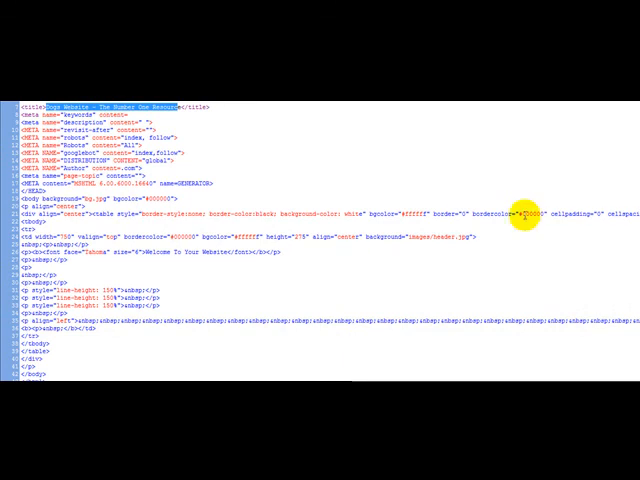